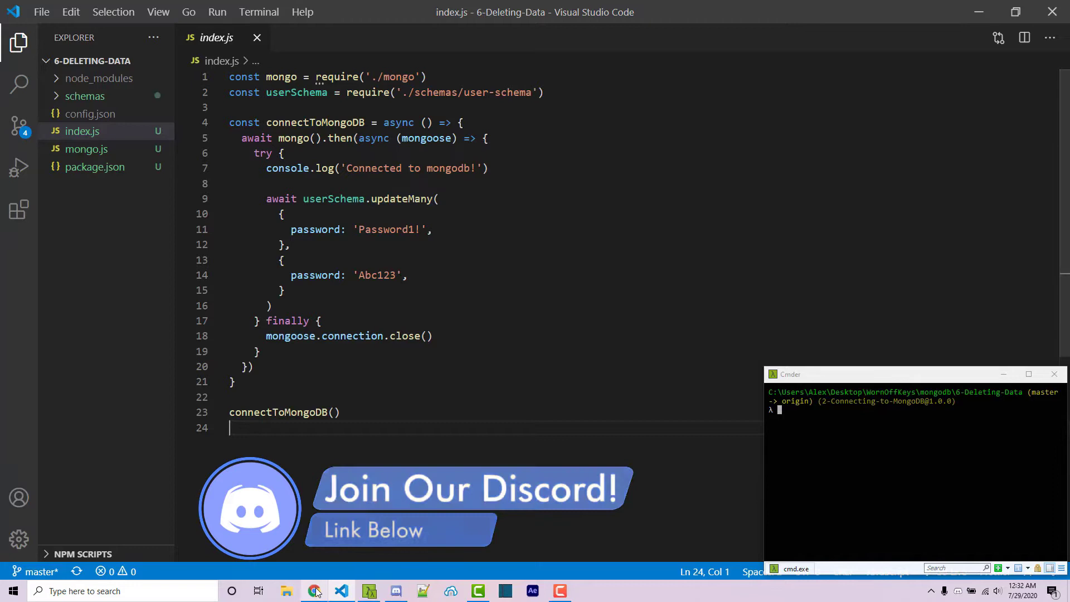
Step: Remove the await userSchema.updateMany(...) password-update block from index.js
left_click(313, 591)
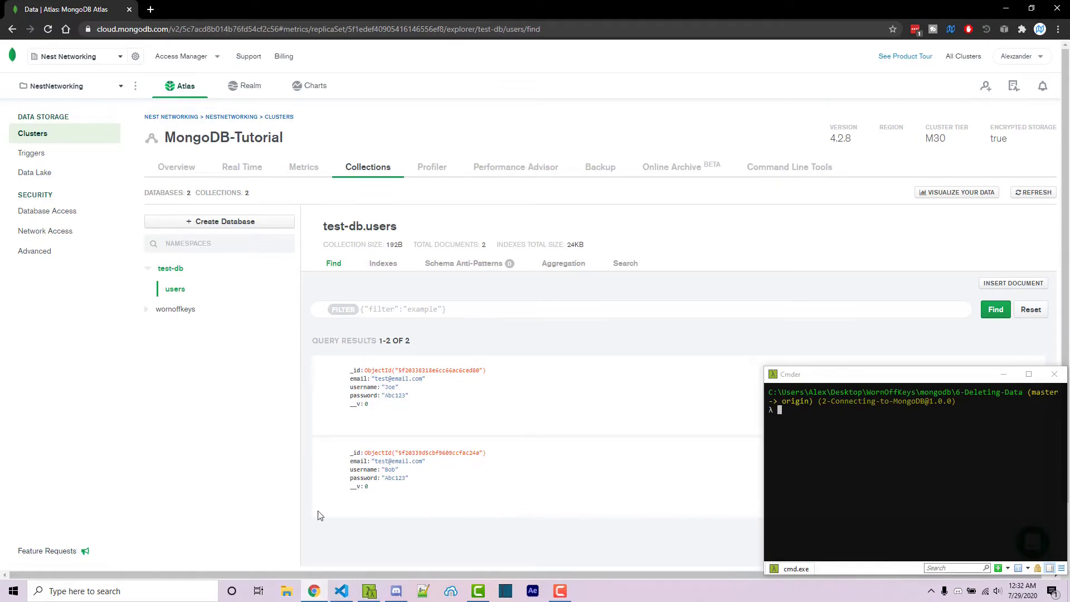
left_click(369, 590)
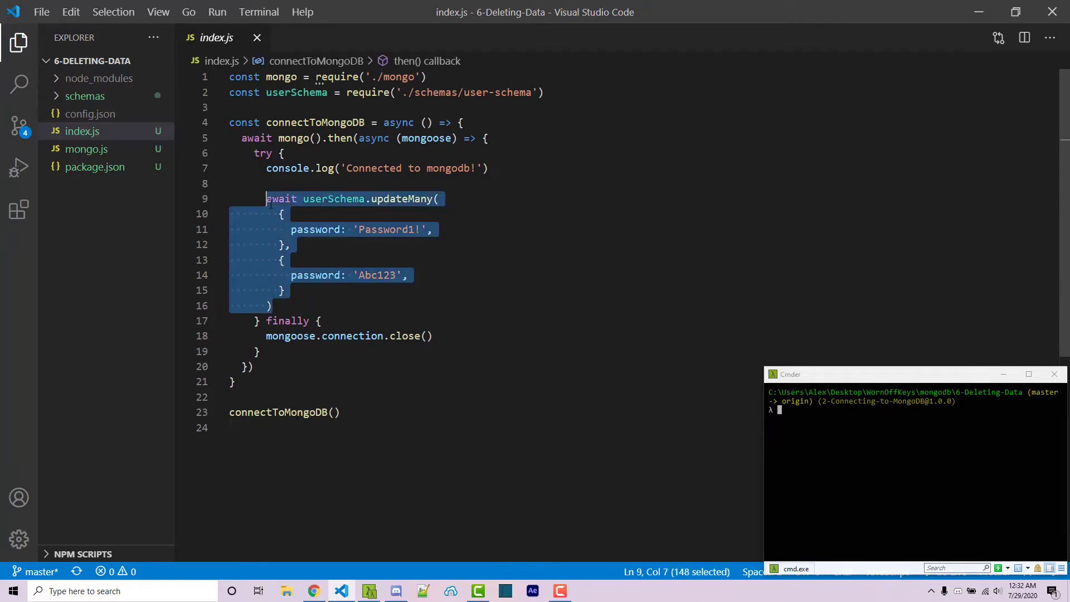
key("Delete")
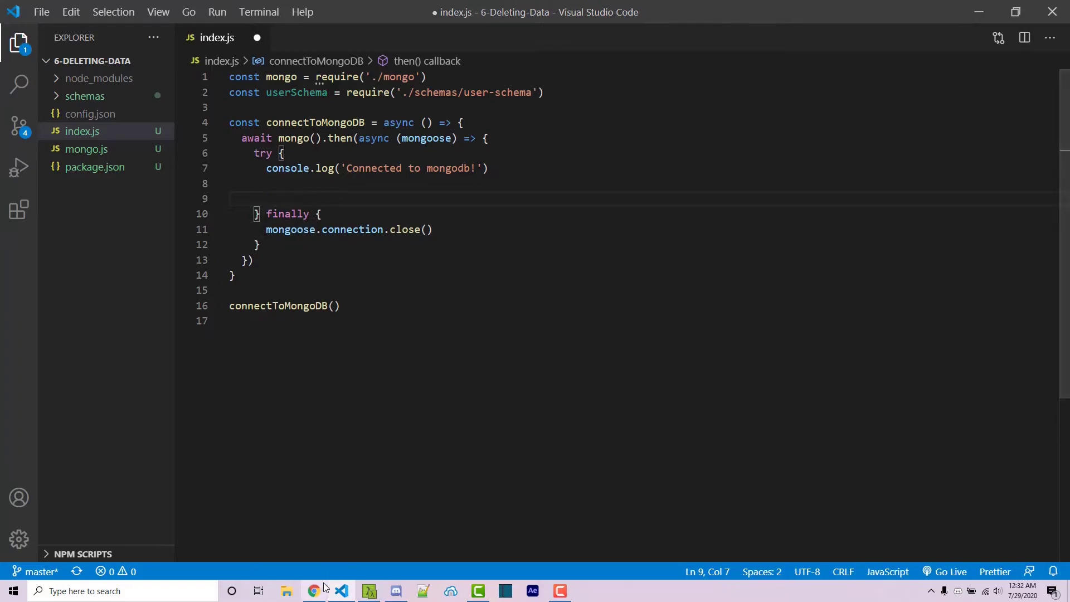
Step: Clone Bob's document in Atlas as a new user named Frank with the same email and password
left_click(313, 590)
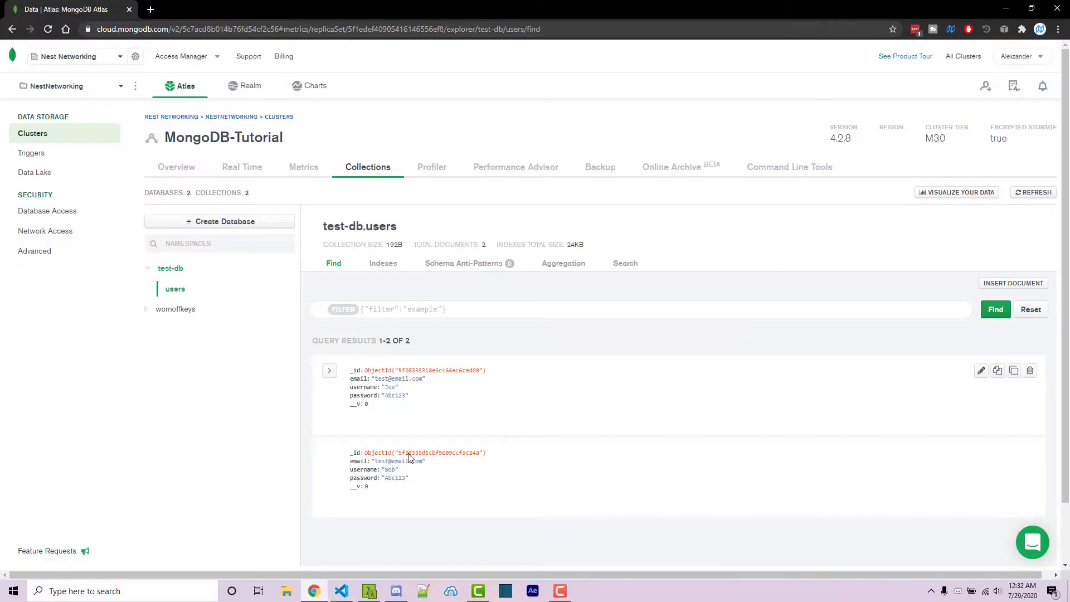
mouse_move(429, 425)
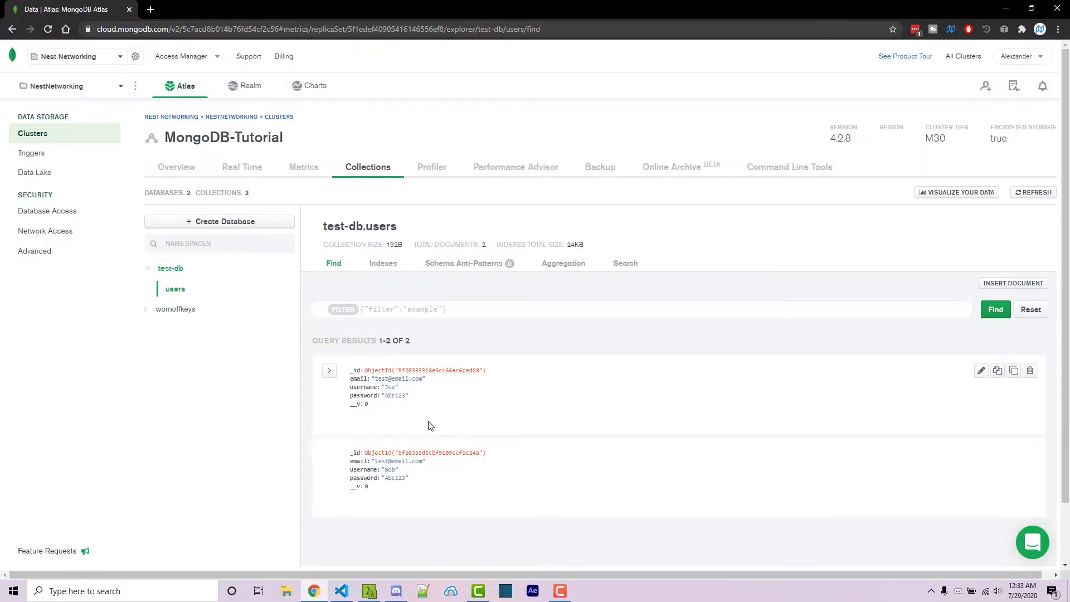
mouse_move(686, 468)
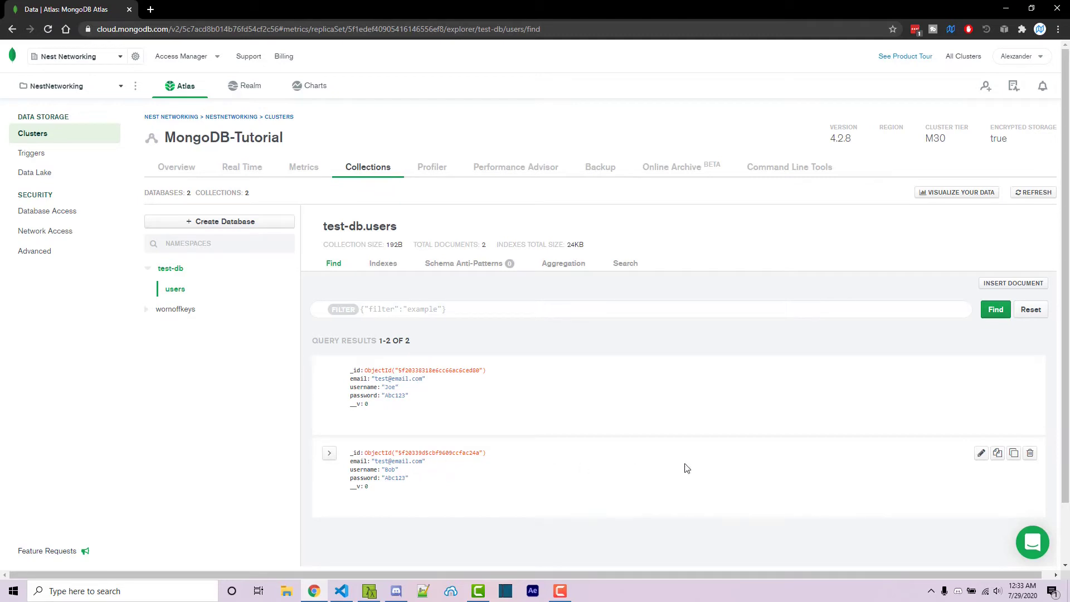
mouse_move(997, 453)
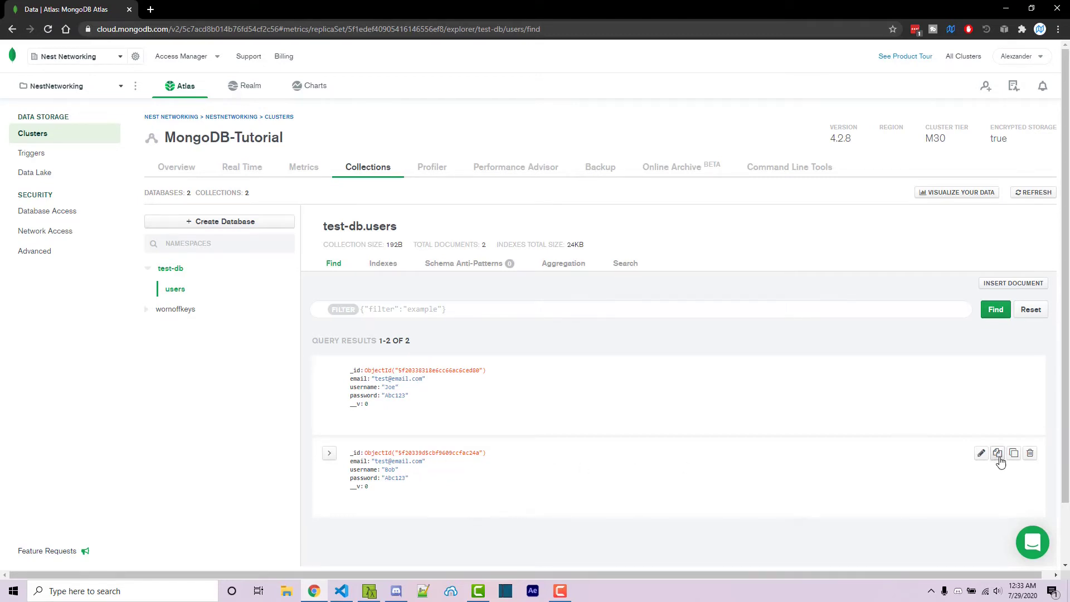
mouse_move(998, 453)
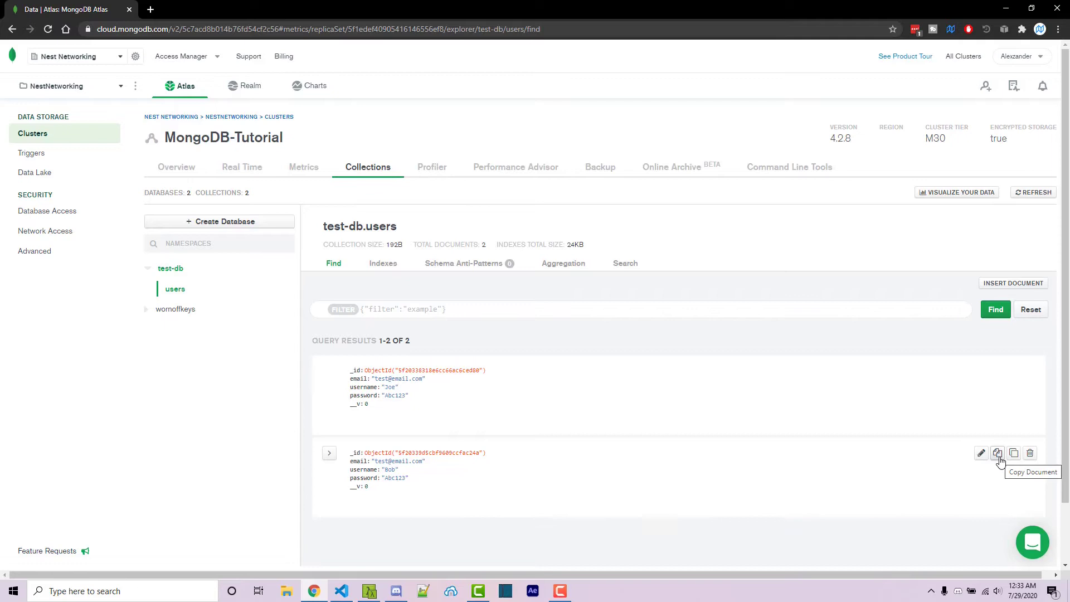
mouse_move(1015, 453)
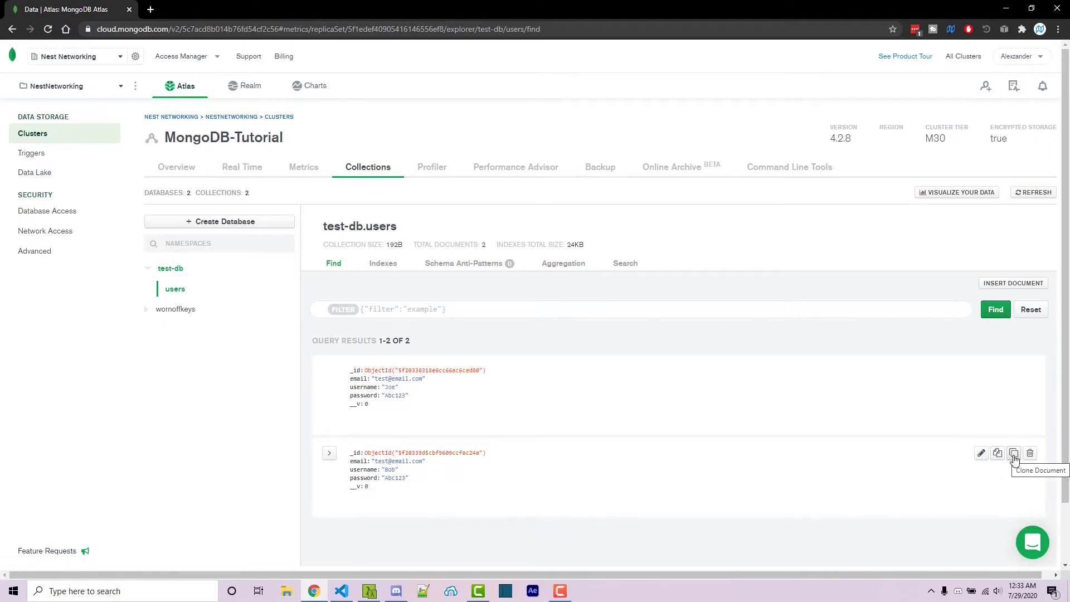
mouse_move(1003, 463)
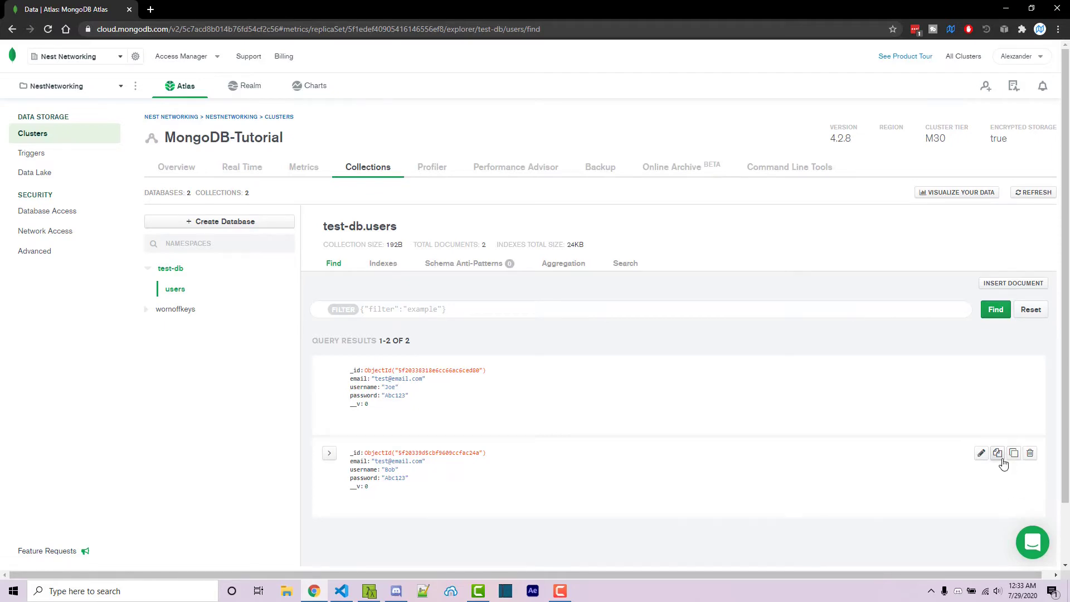
right_click(1003, 460)
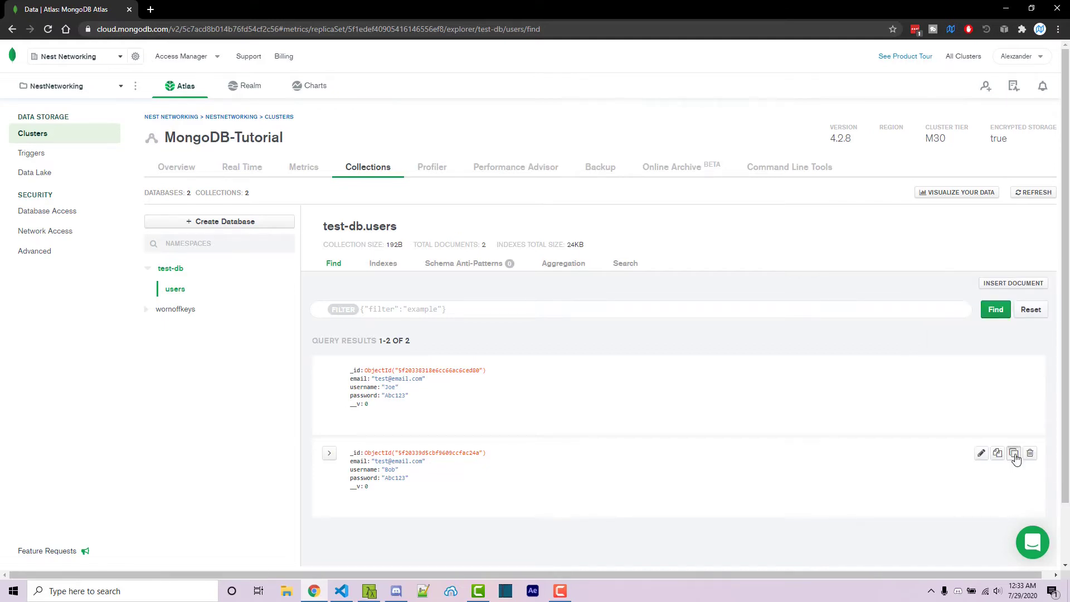
left_click(1014, 453)
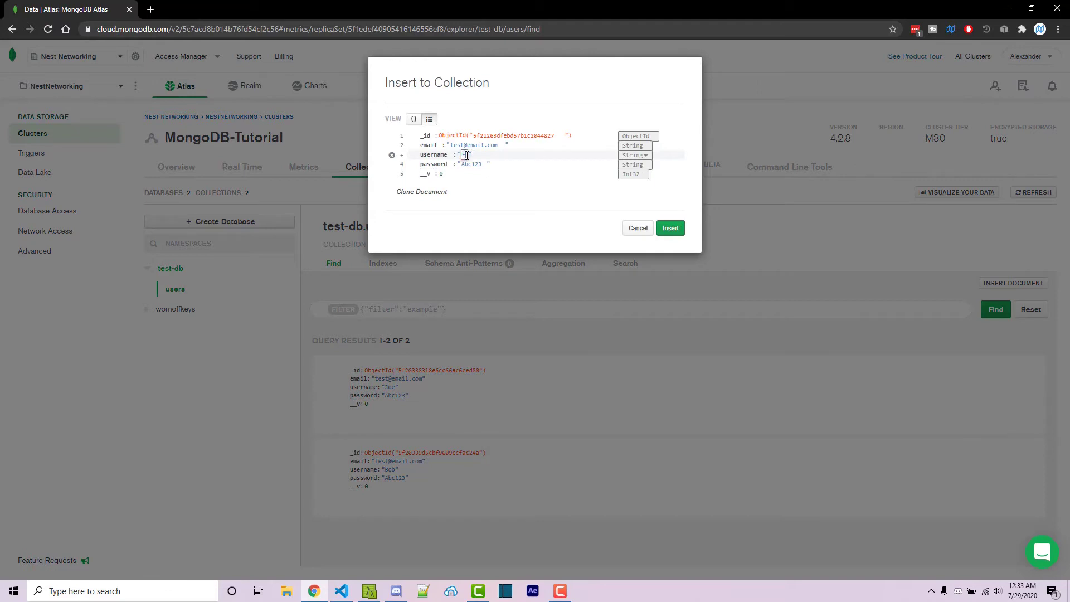
type("Frank")
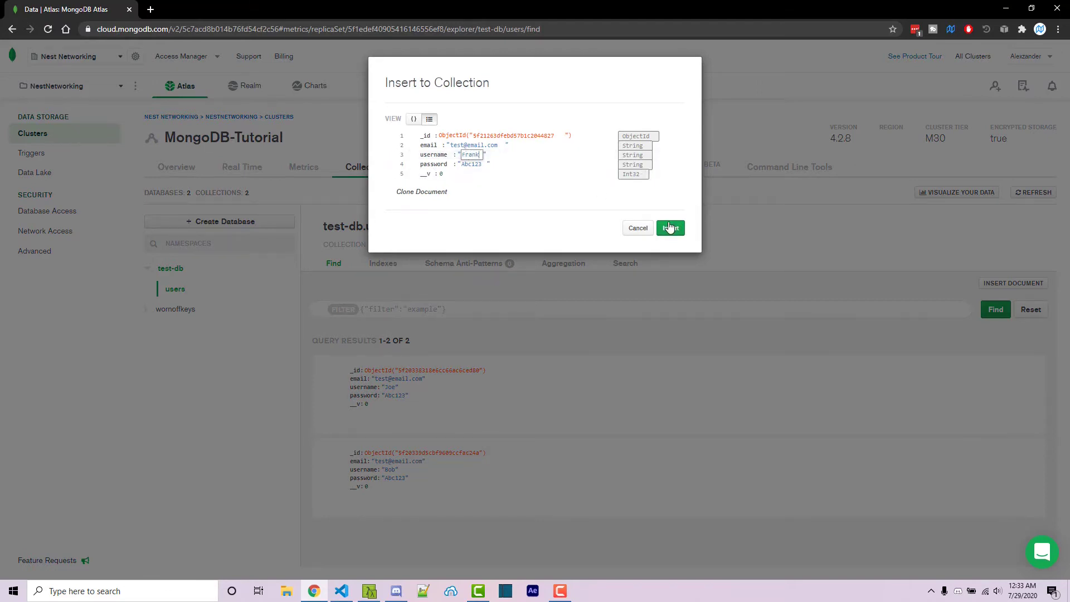
left_click(669, 227)
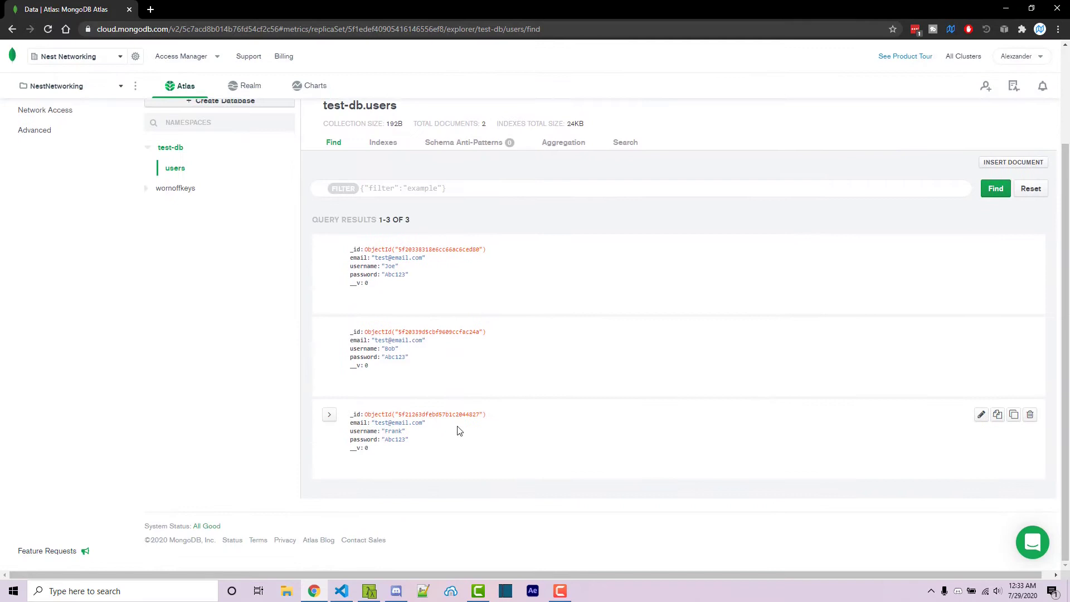
mouse_move(445, 266)
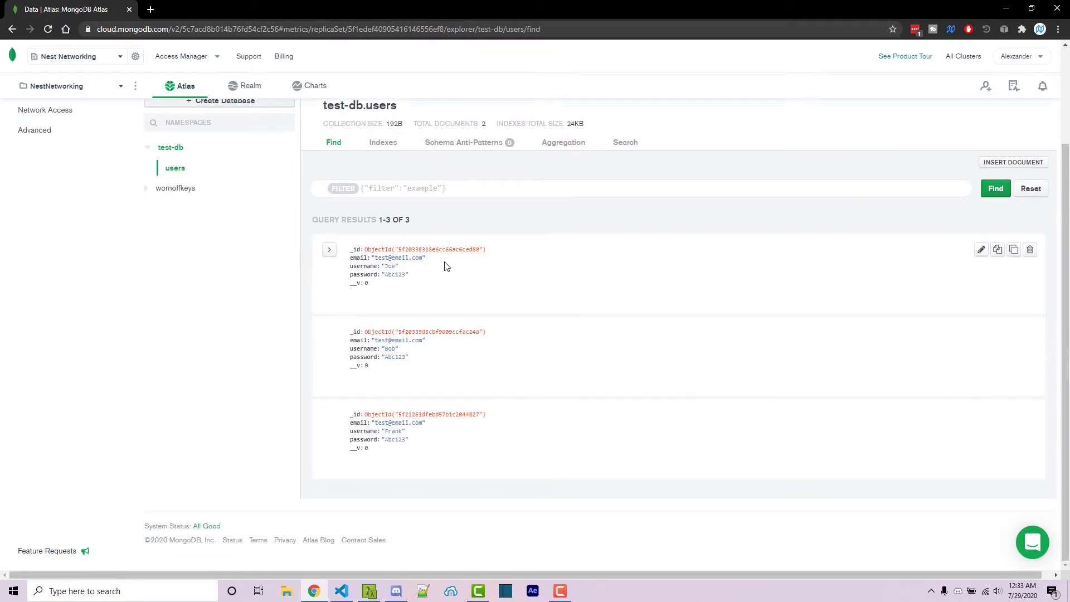
mouse_move(414, 267)
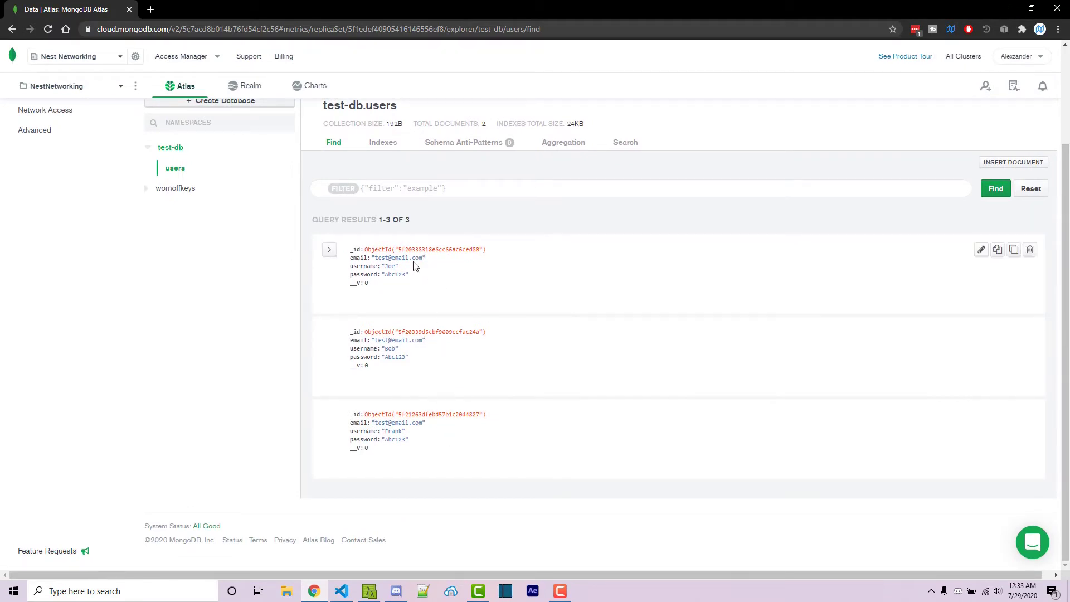
mouse_move(494, 321)
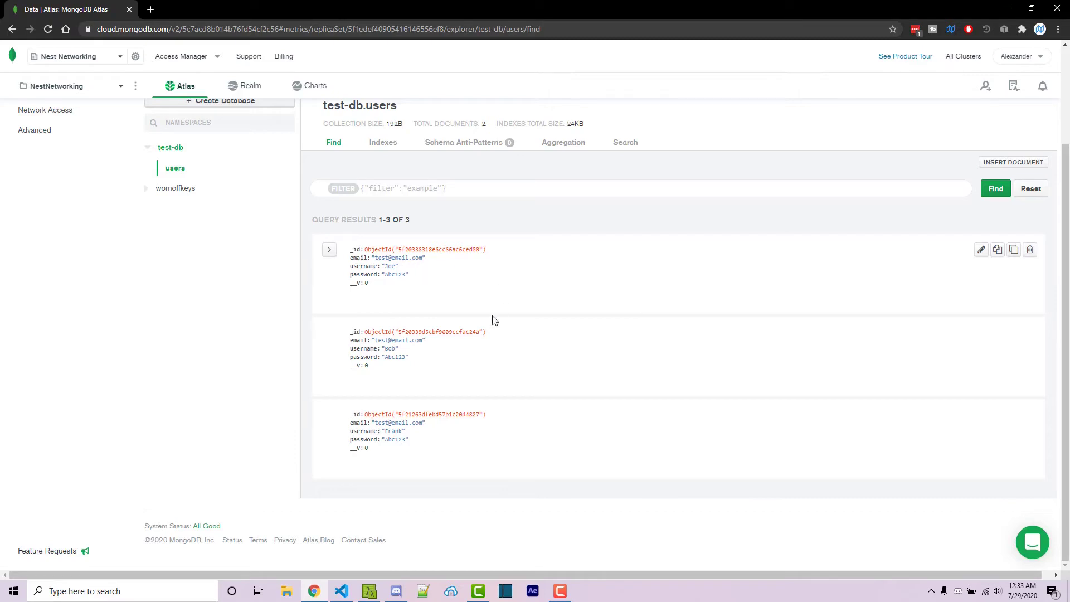
mouse_move(374, 362)
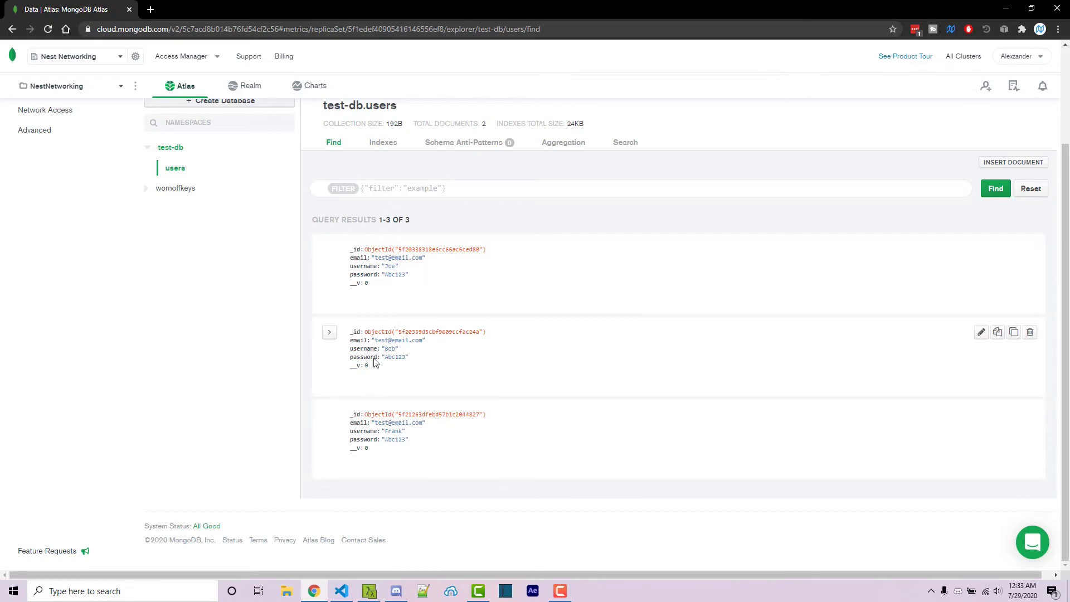
mouse_move(339, 591)
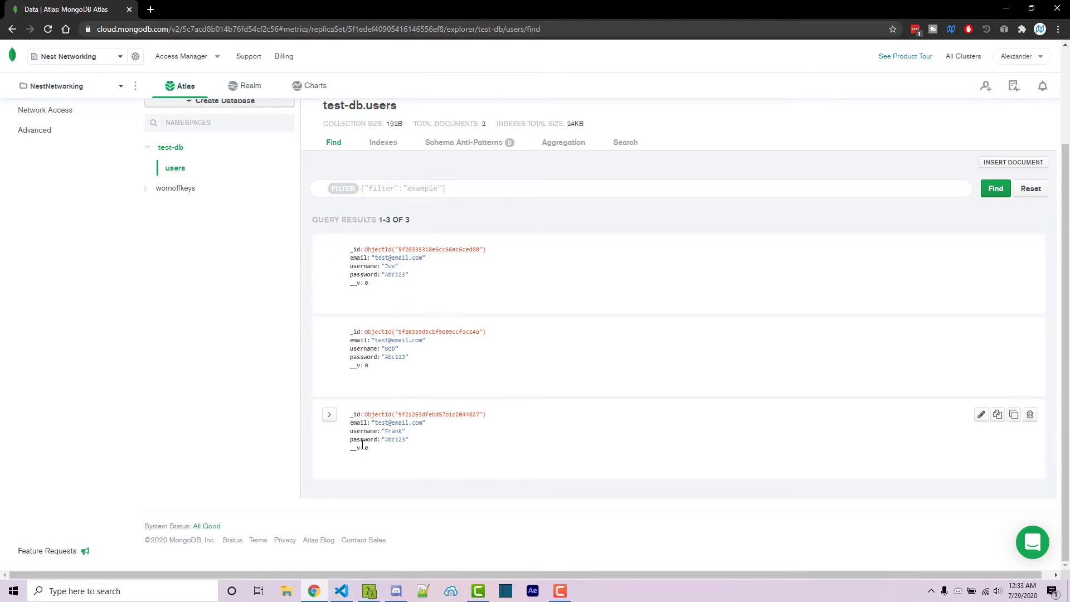
Step: Add await userSchema.deleteOne({ username: "Joe" }) to index.js and save it
left_click(368, 591)
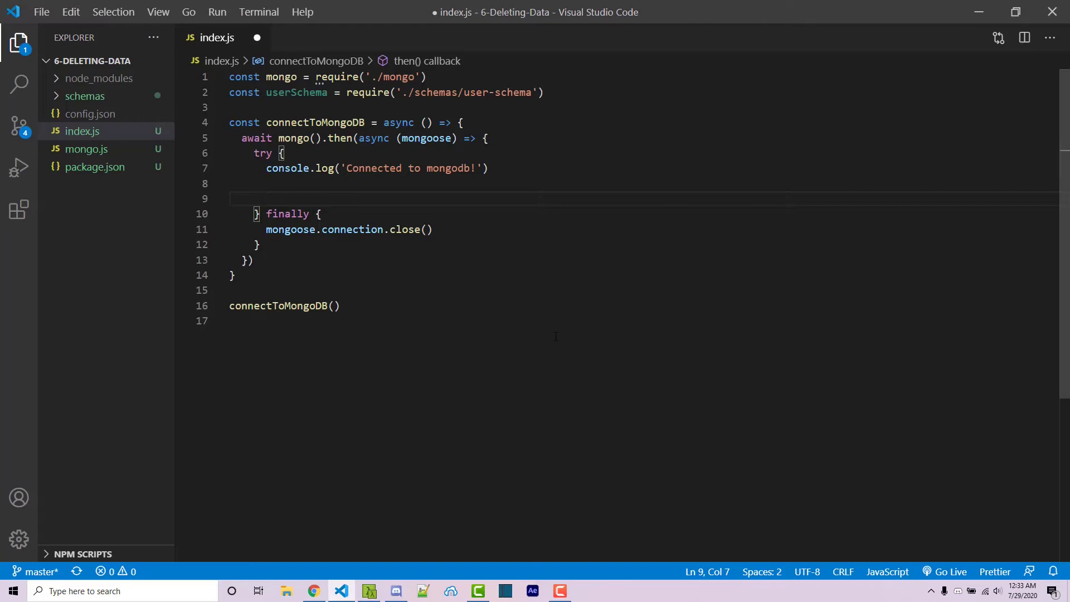
type("await")
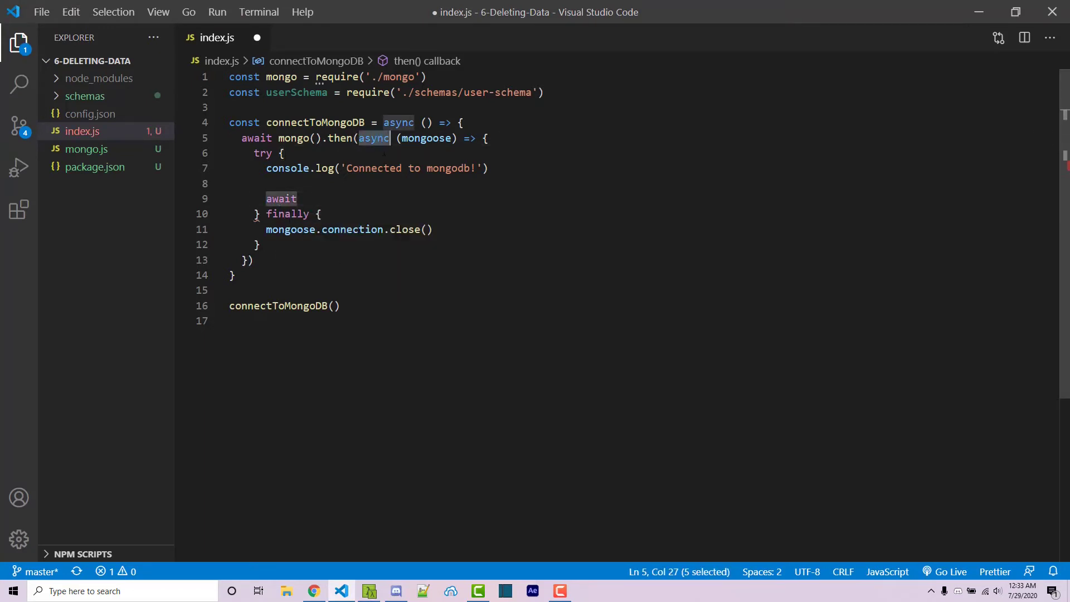
type("userSchema")
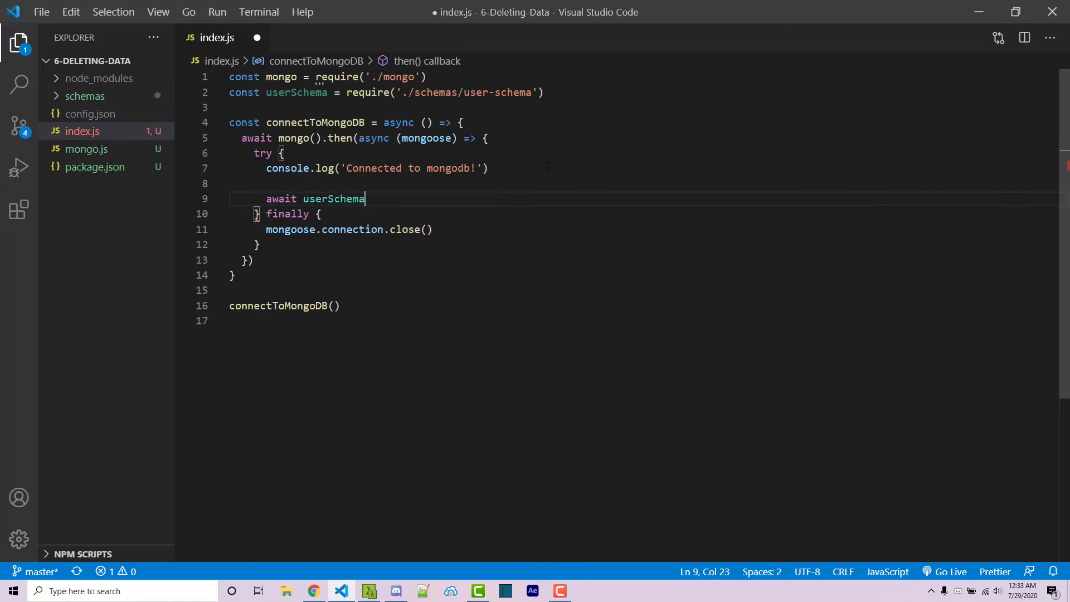
type(".deleteOne(")
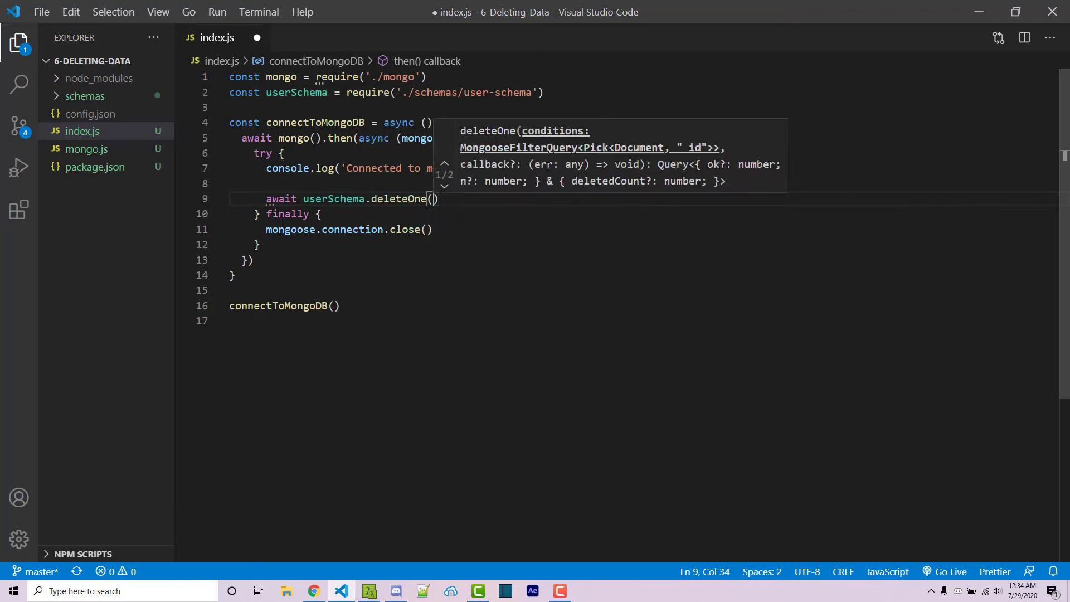
type("{}")
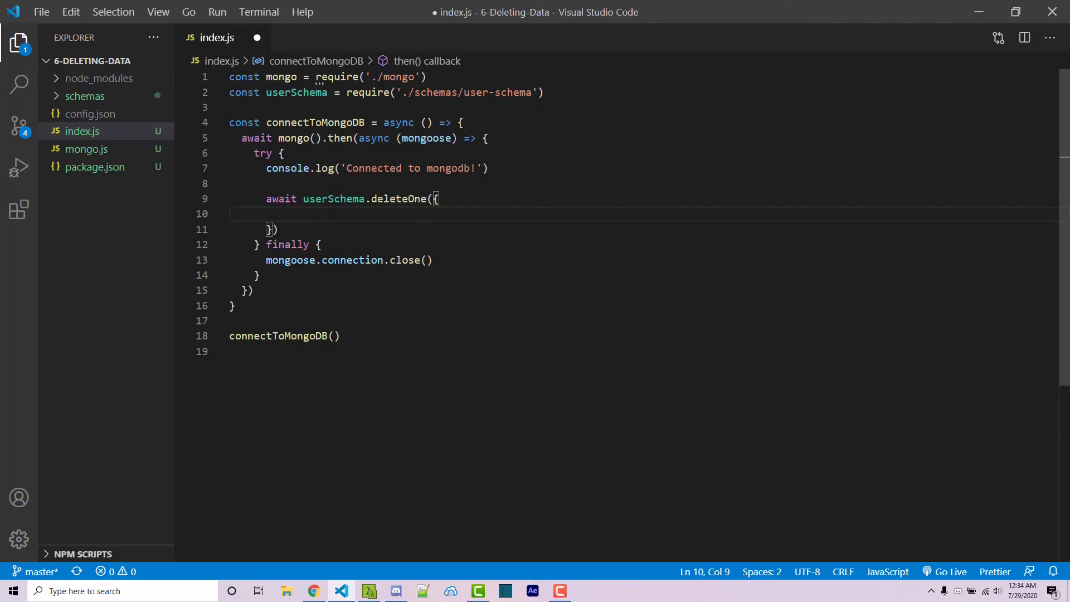
type("username: \"\"")
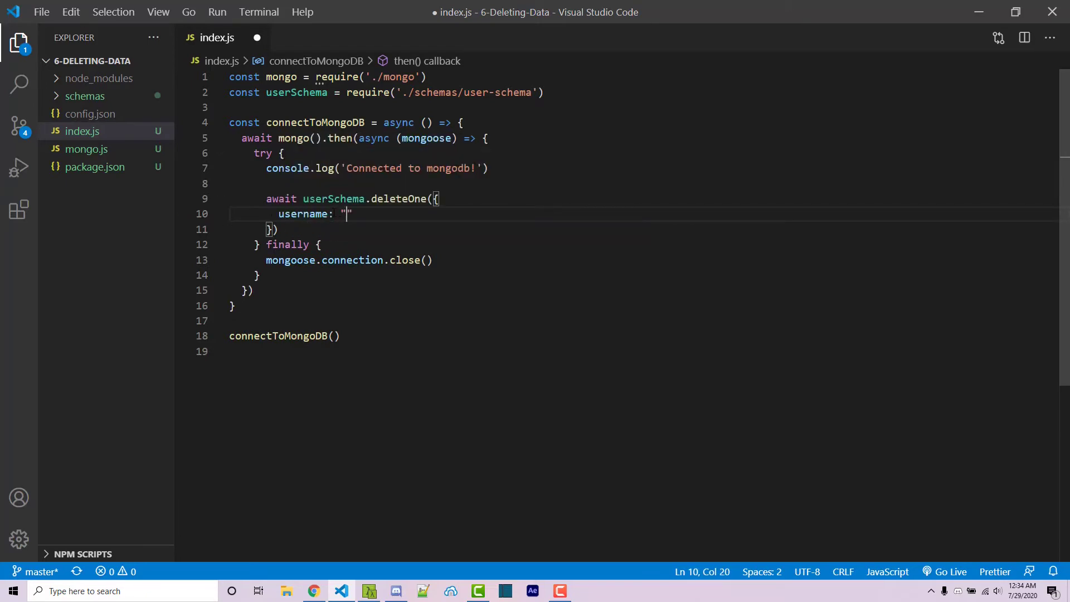
type("Joe")
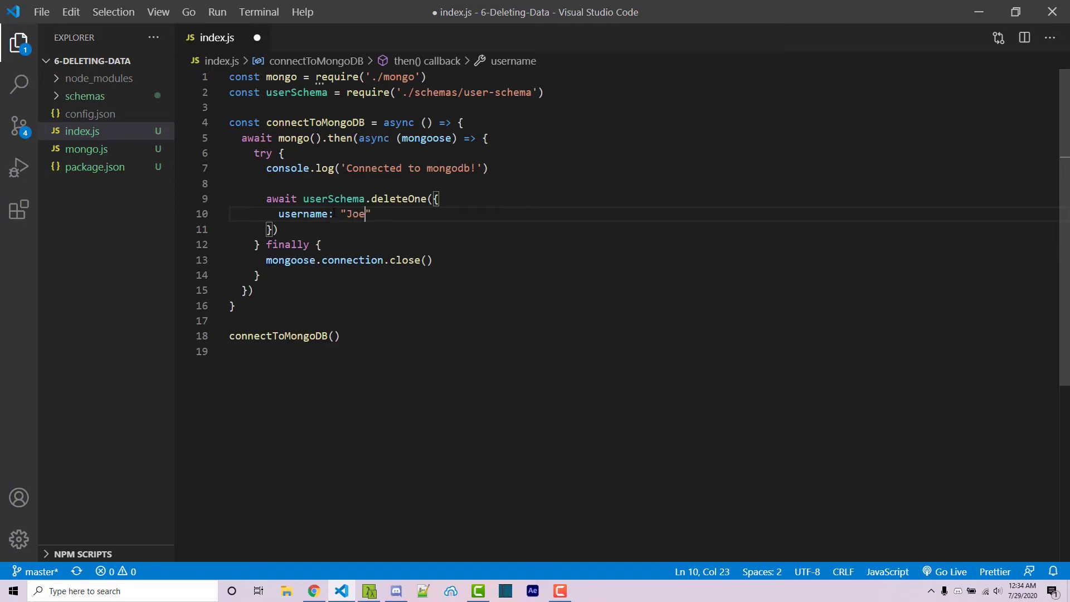
key("ctrl+s")
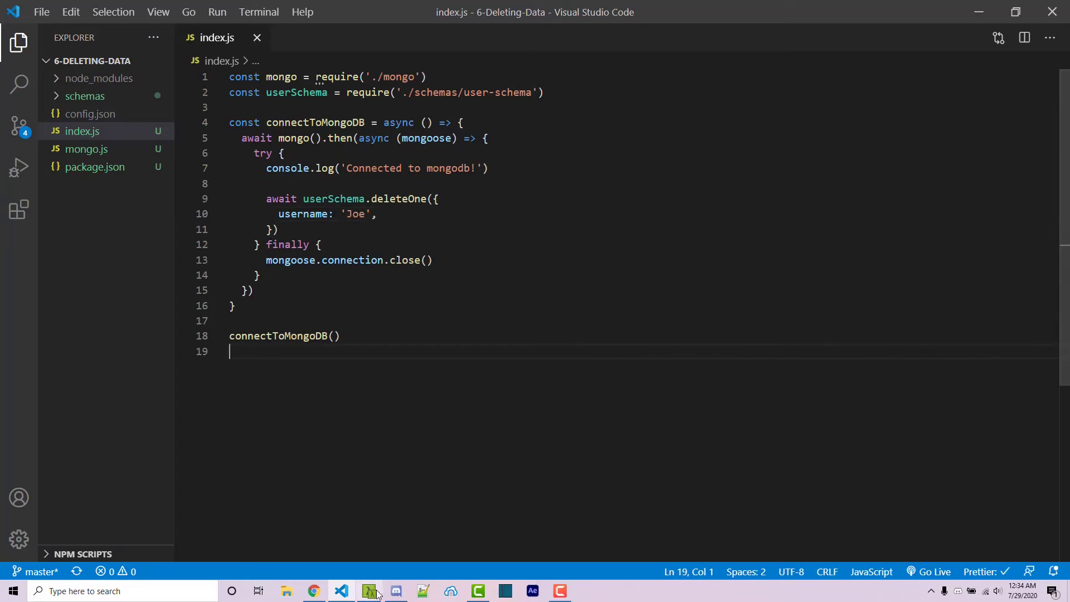
Step: Run node index.js in Cmder, printing Connected to mongodb!, and return to Atlas
left_click(369, 590)
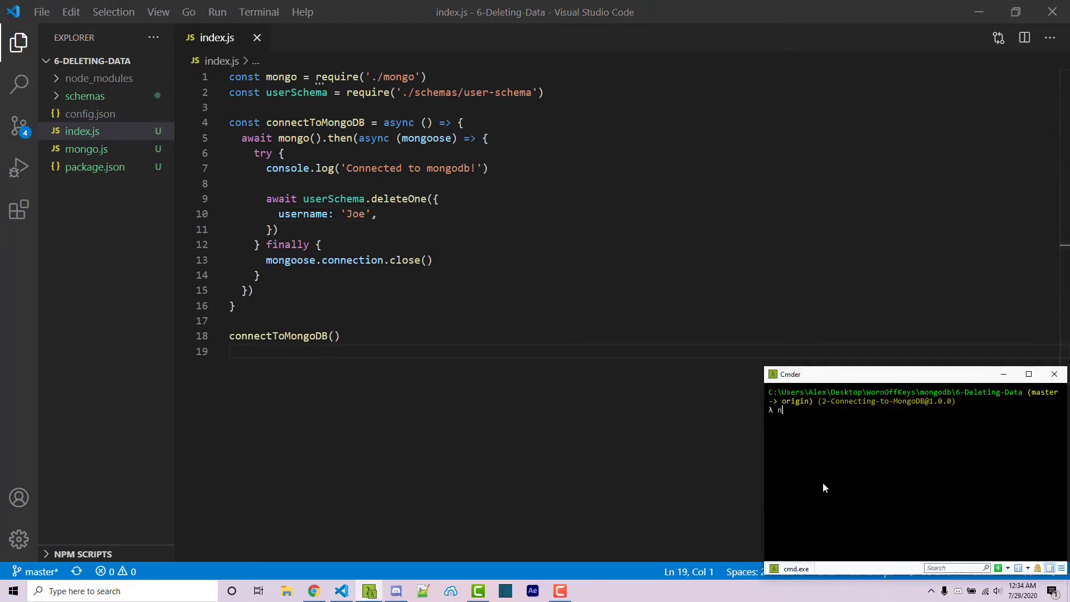
type("ode index.js")
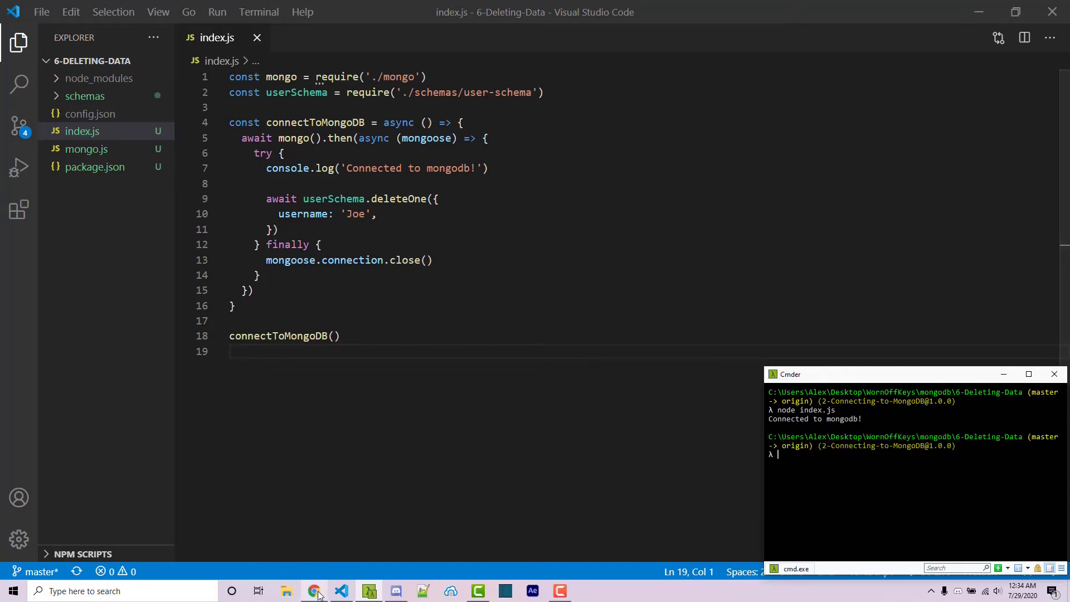
left_click(313, 591)
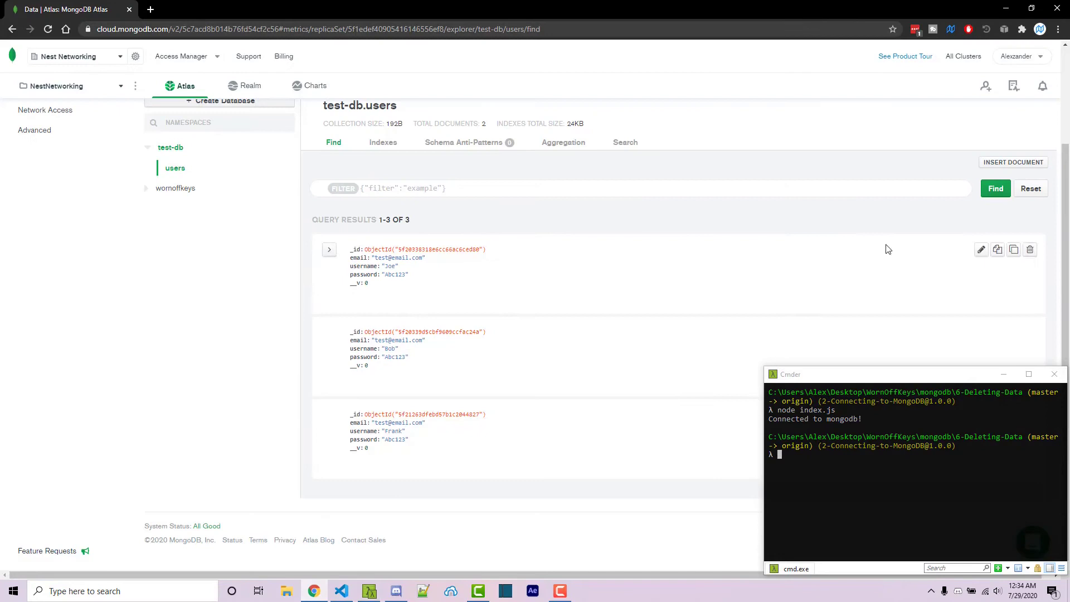
left_click(994, 188)
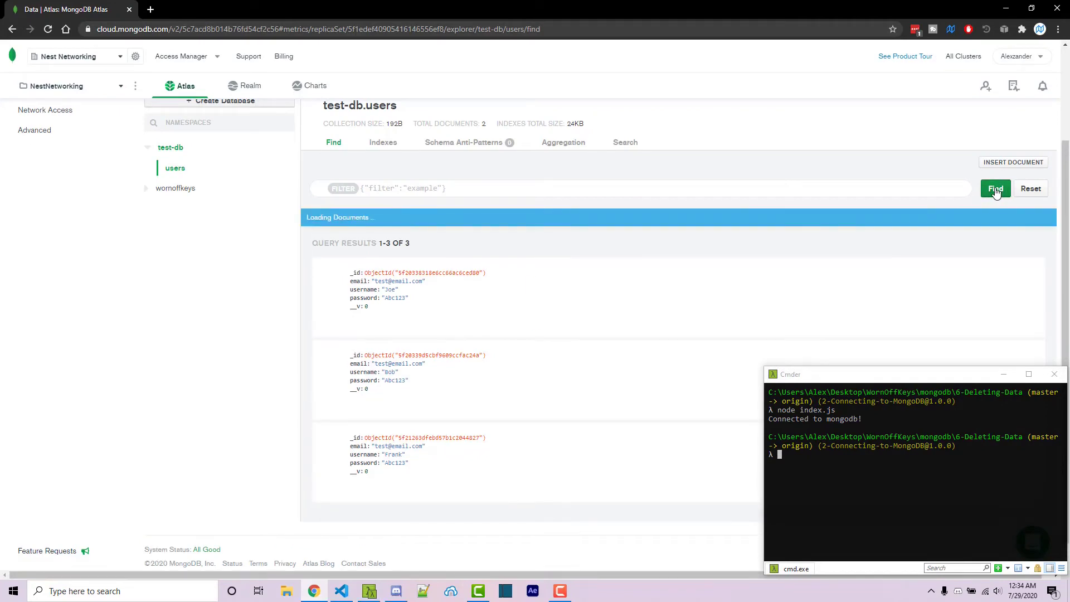
left_click(995, 188)
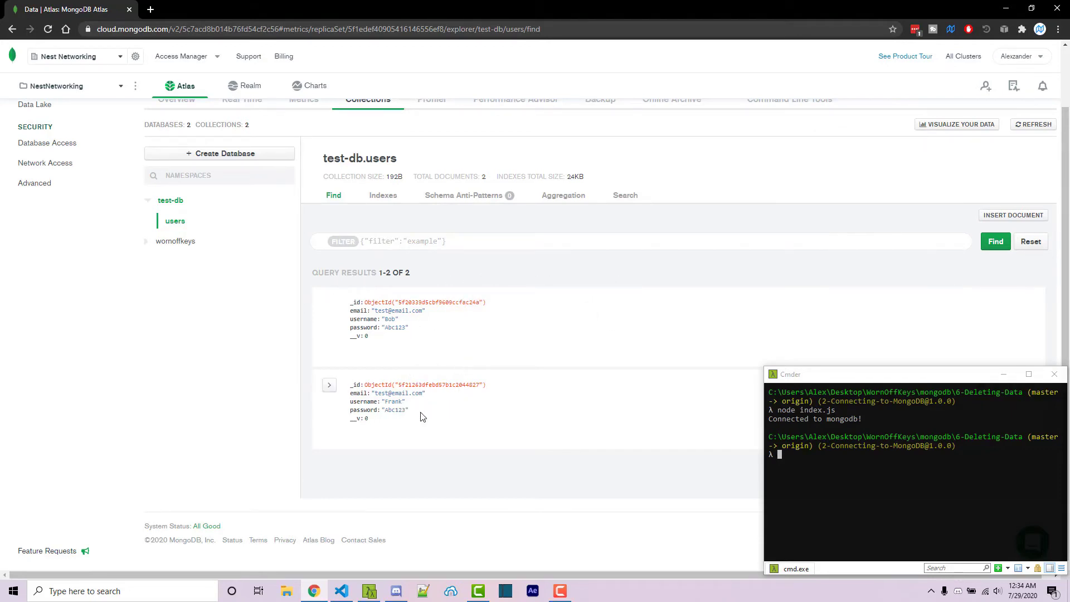
mouse_move(417, 326)
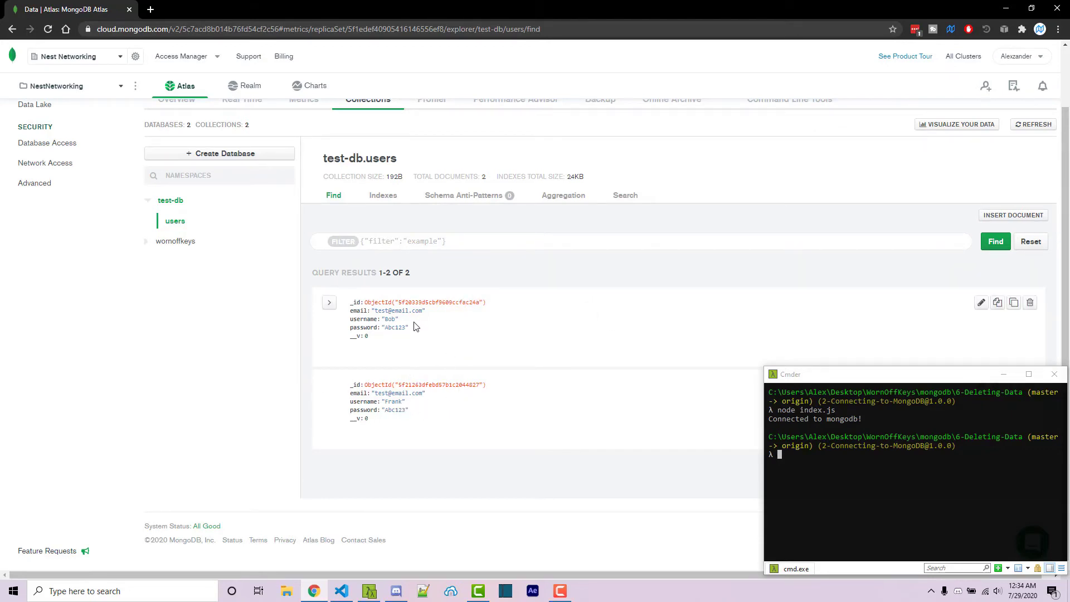
mouse_move(425, 314)
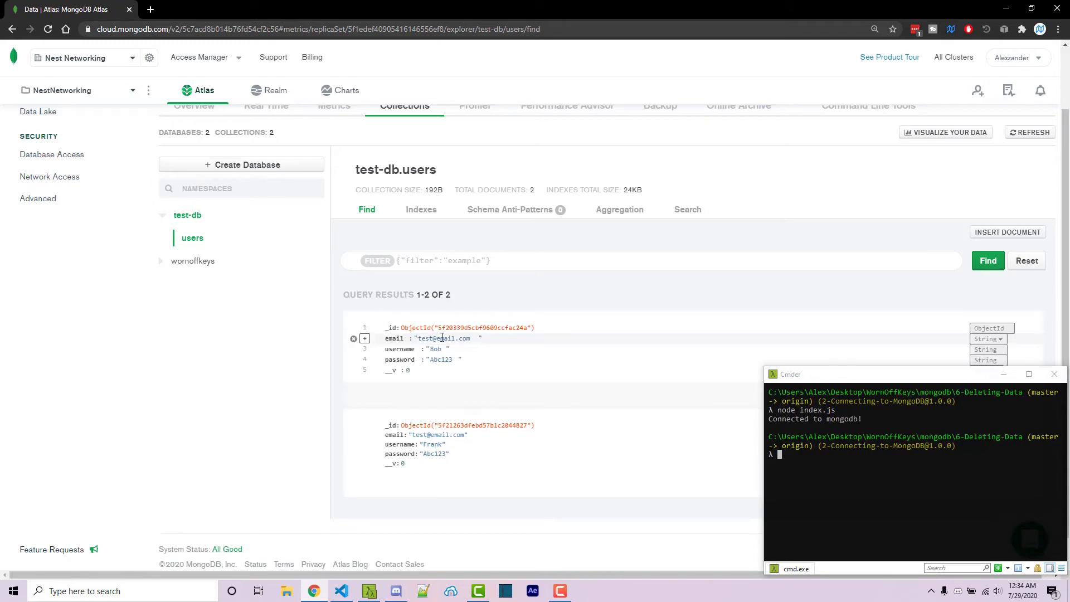
double_click(443, 338)
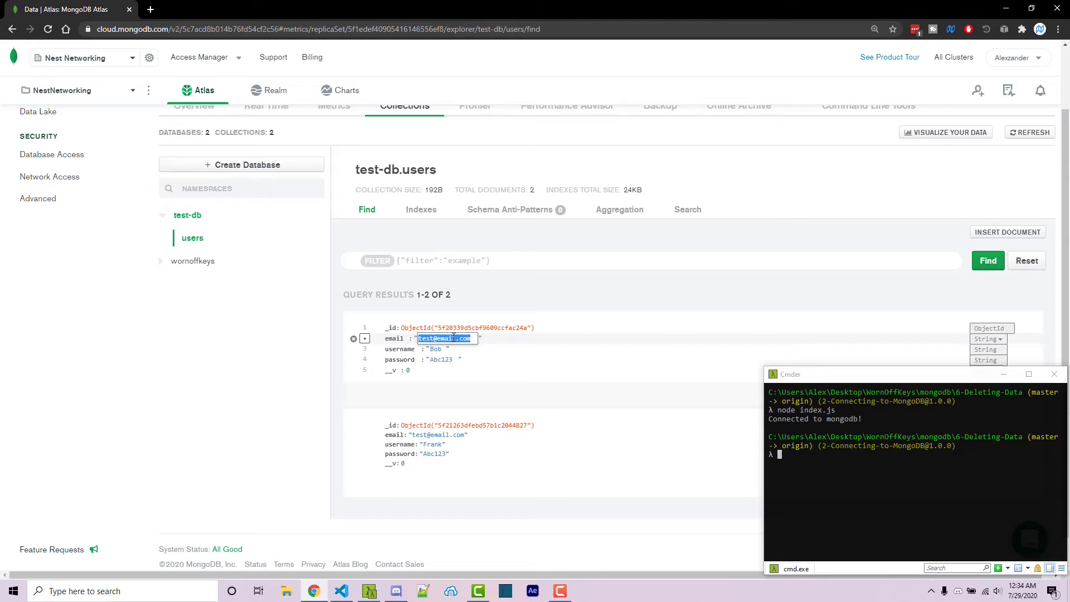
left_click(368, 591)
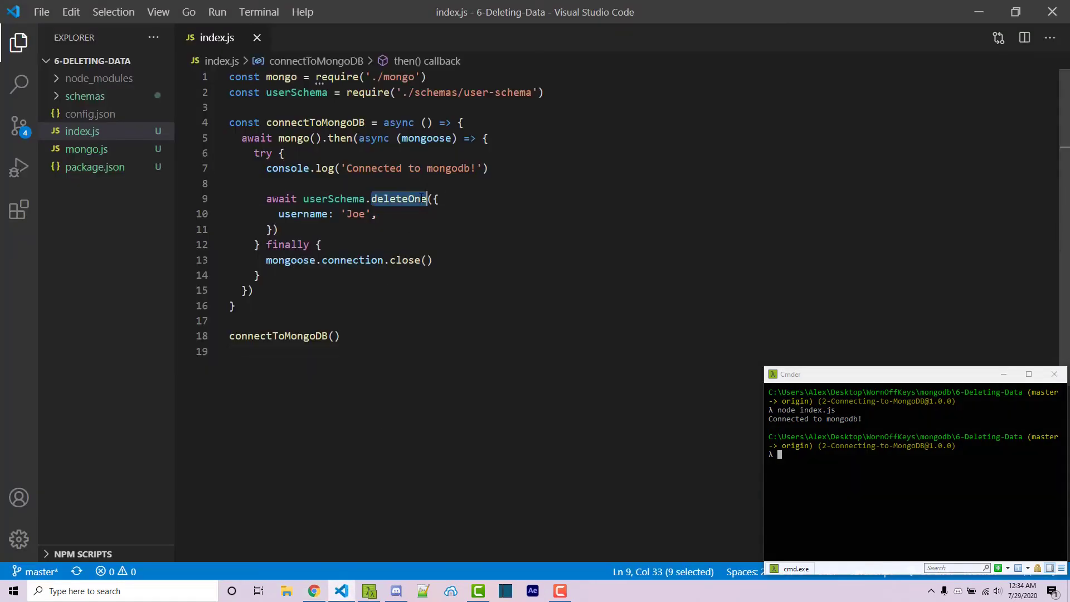
type("dlete")
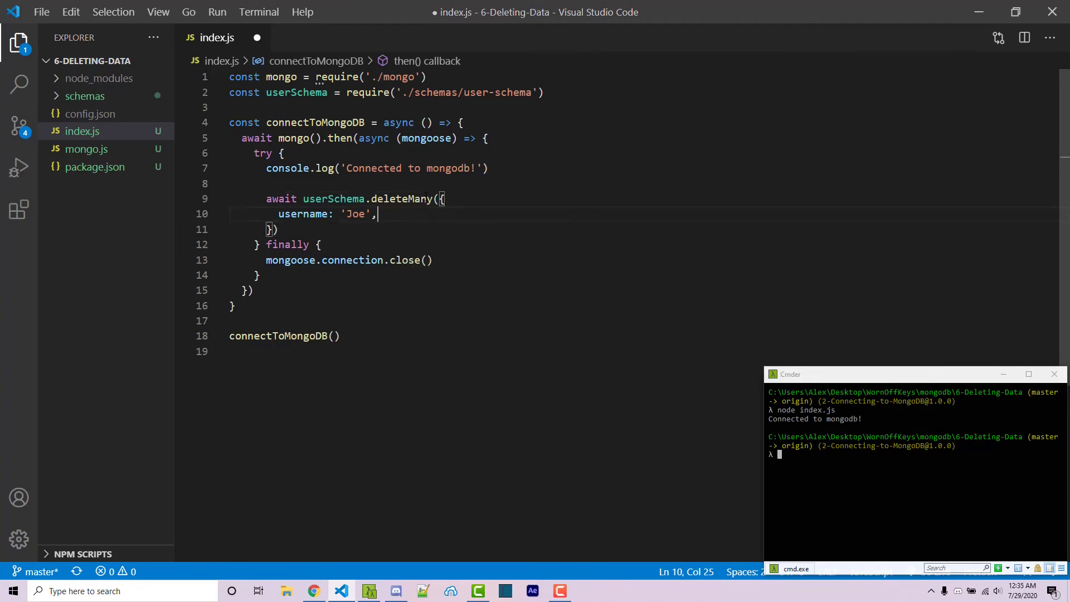
type("email: \"test@email.com\"")
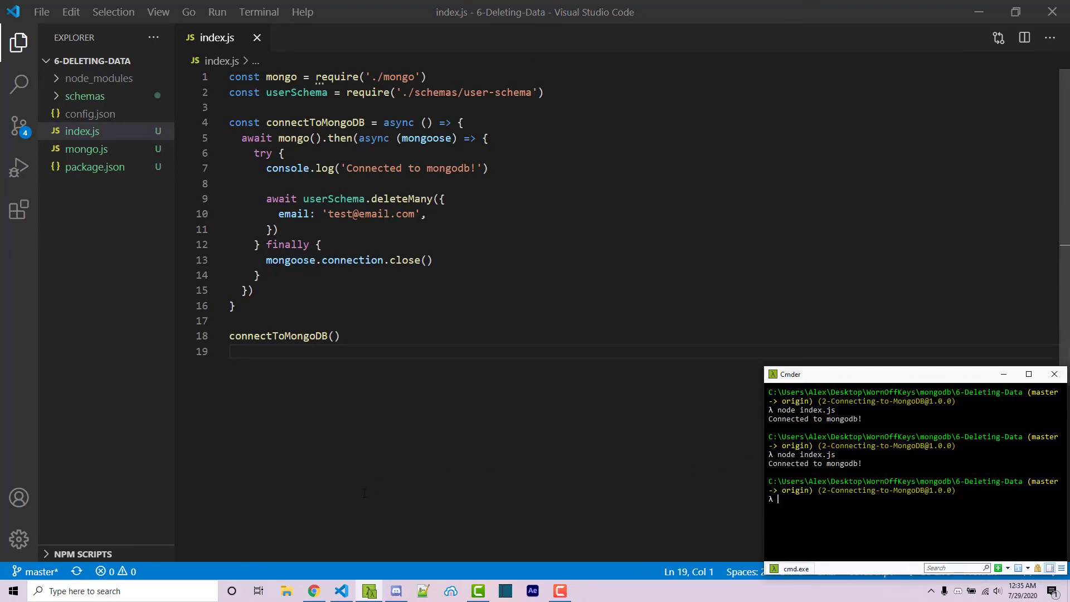
Step: Refresh the Atlas users query to confirm it now returns 0 documents
left_click(314, 591)
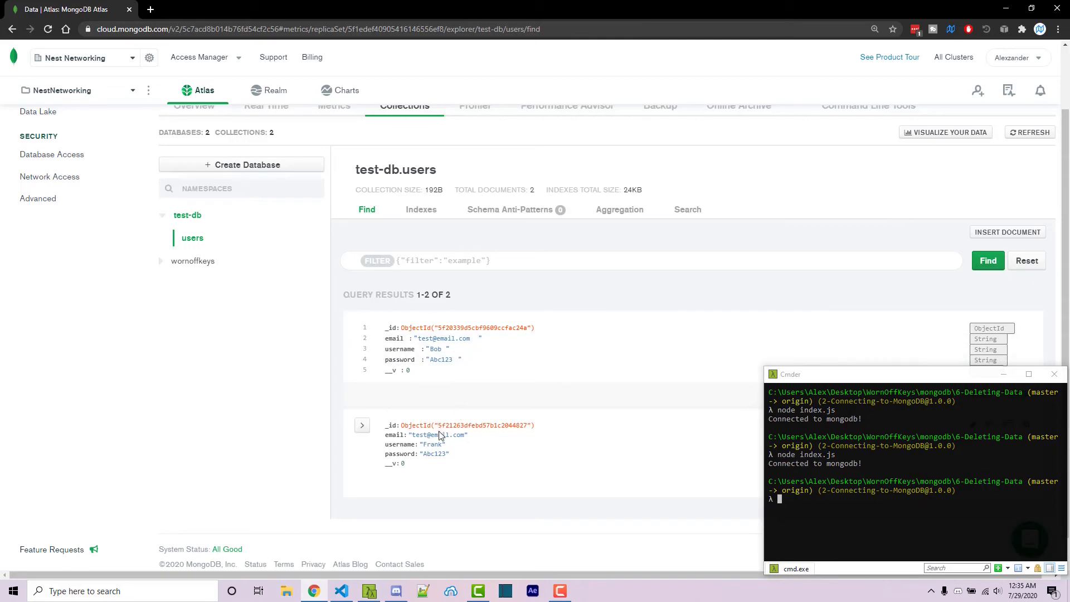
left_click(987, 261)
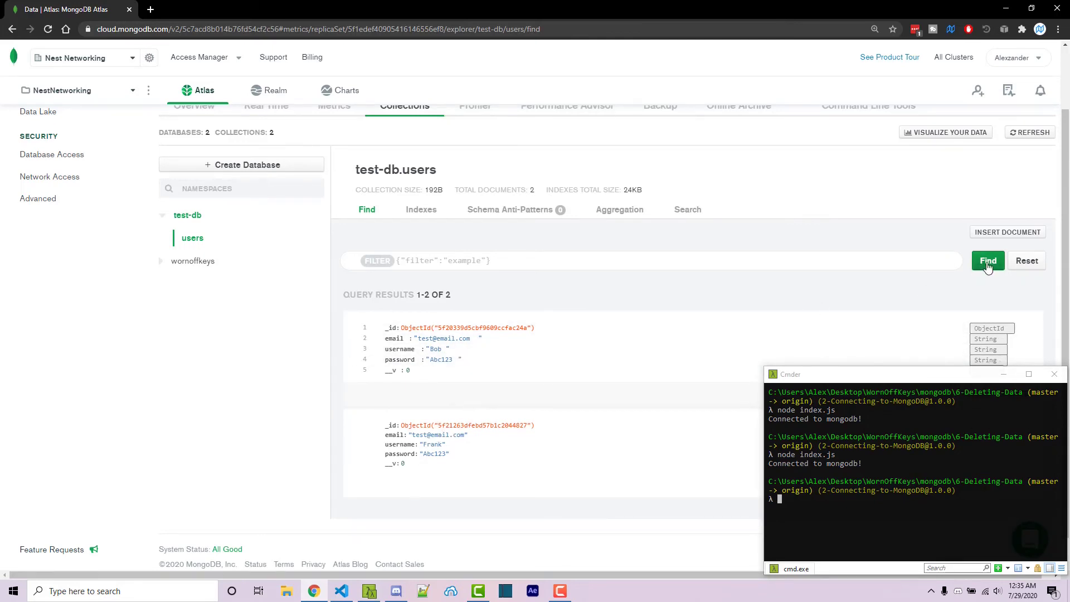
left_click(988, 261)
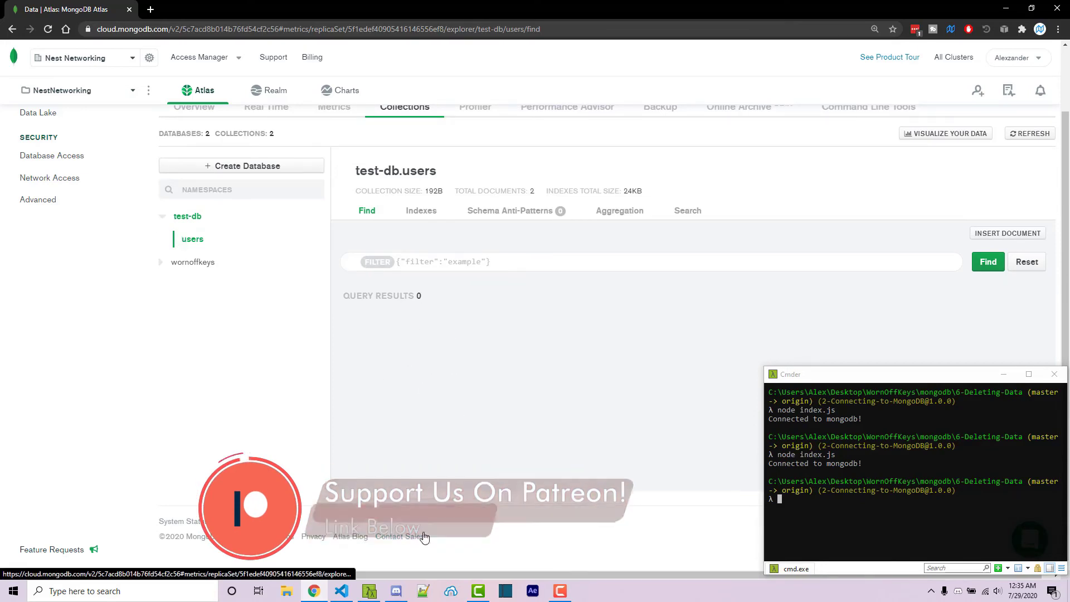
left_click(368, 591)
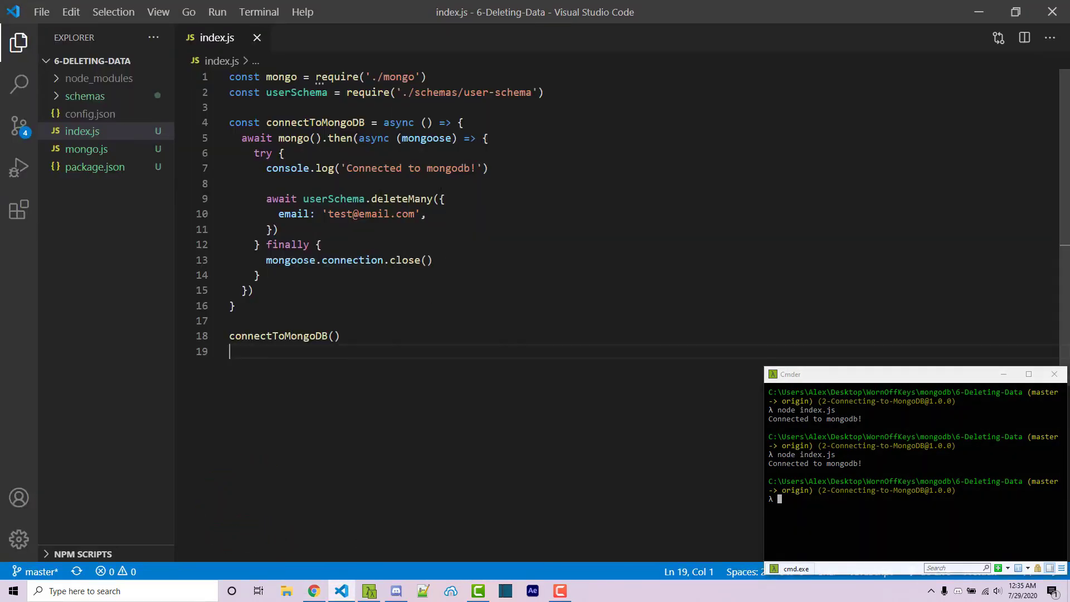